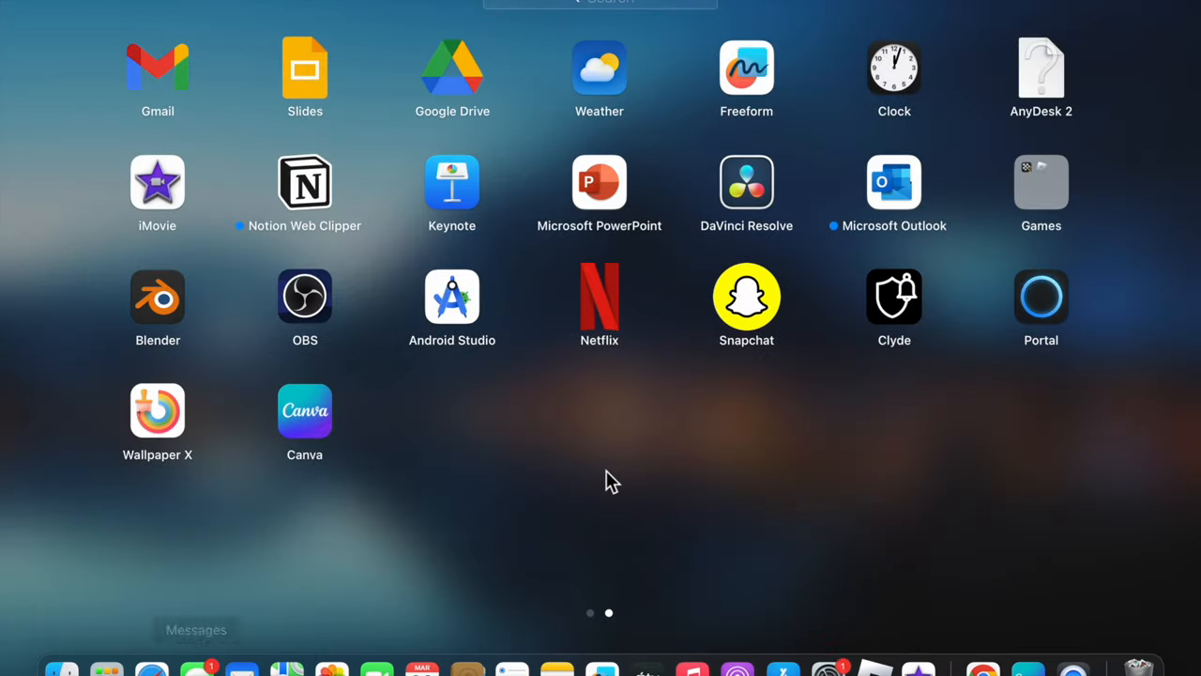
Launch QuickTime Player from Launchpad's Other folder and cancel its file-open dialog
{"action": "scroll", "scroll_direction": "left", "scroll_amount": 3}
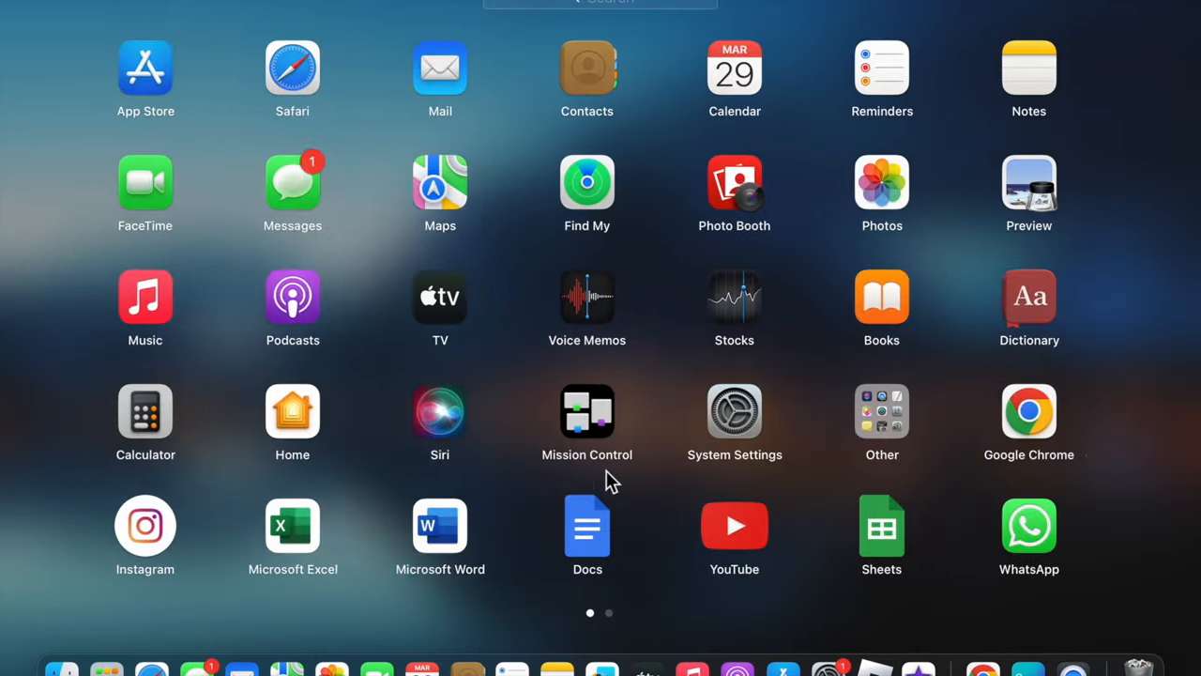
{"action": "left_click", "coordinate": [881, 411]}
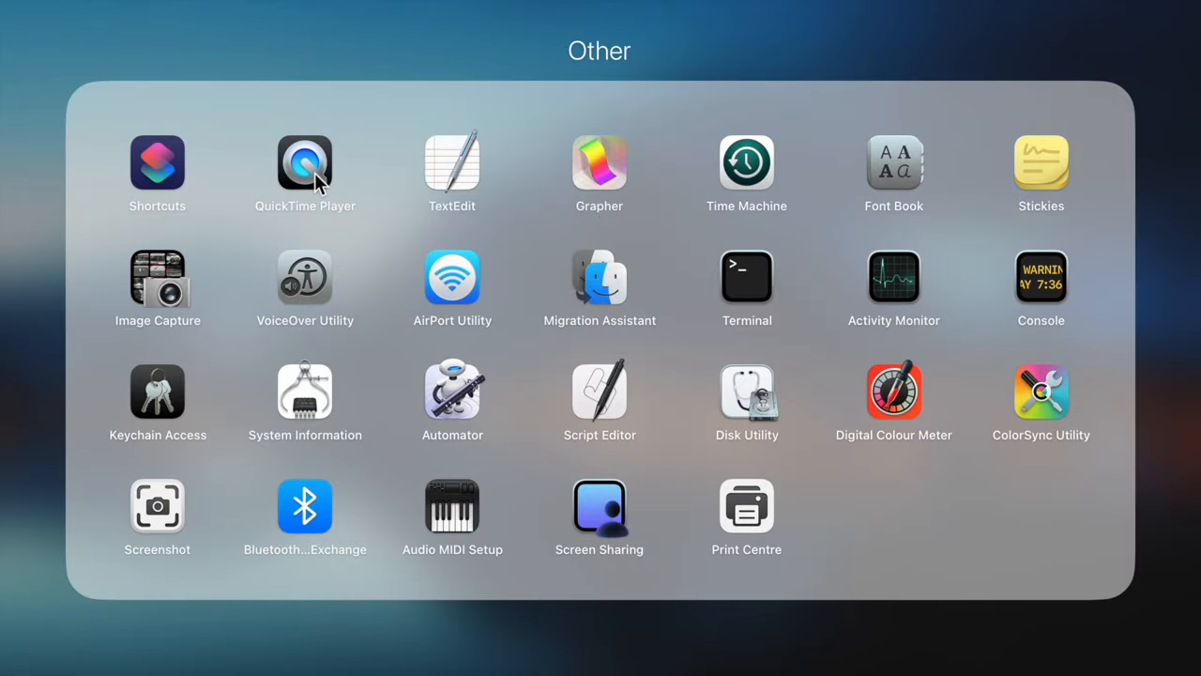
{"action": "left_click", "coordinate": [305, 164]}
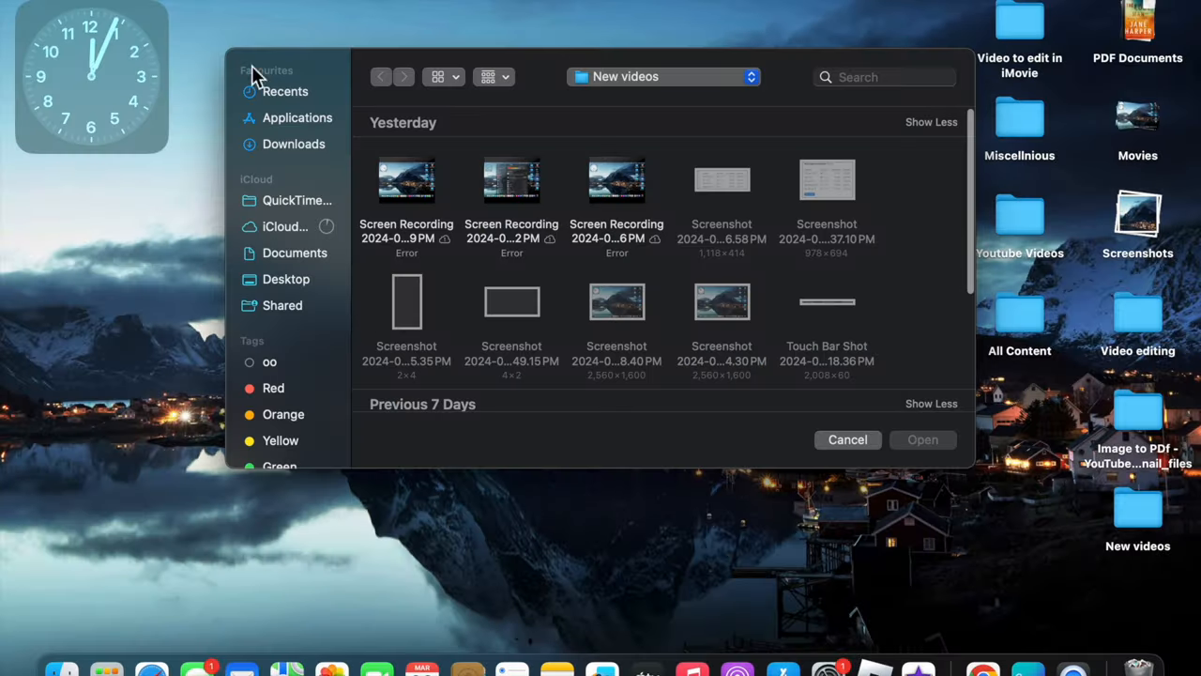
{"action": "left_click", "coordinate": [848, 439]}
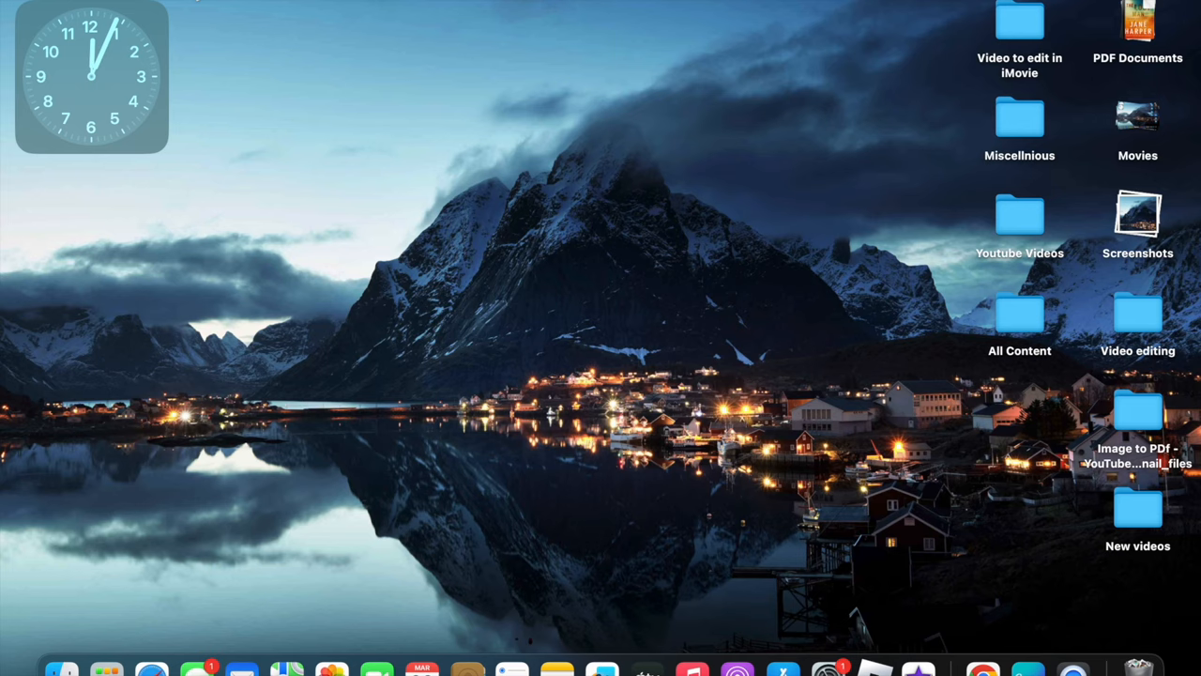
Open QuickTime Player's File menu to reach New Screen Recording
{"action": "left_click", "coordinate": [197, 5]}
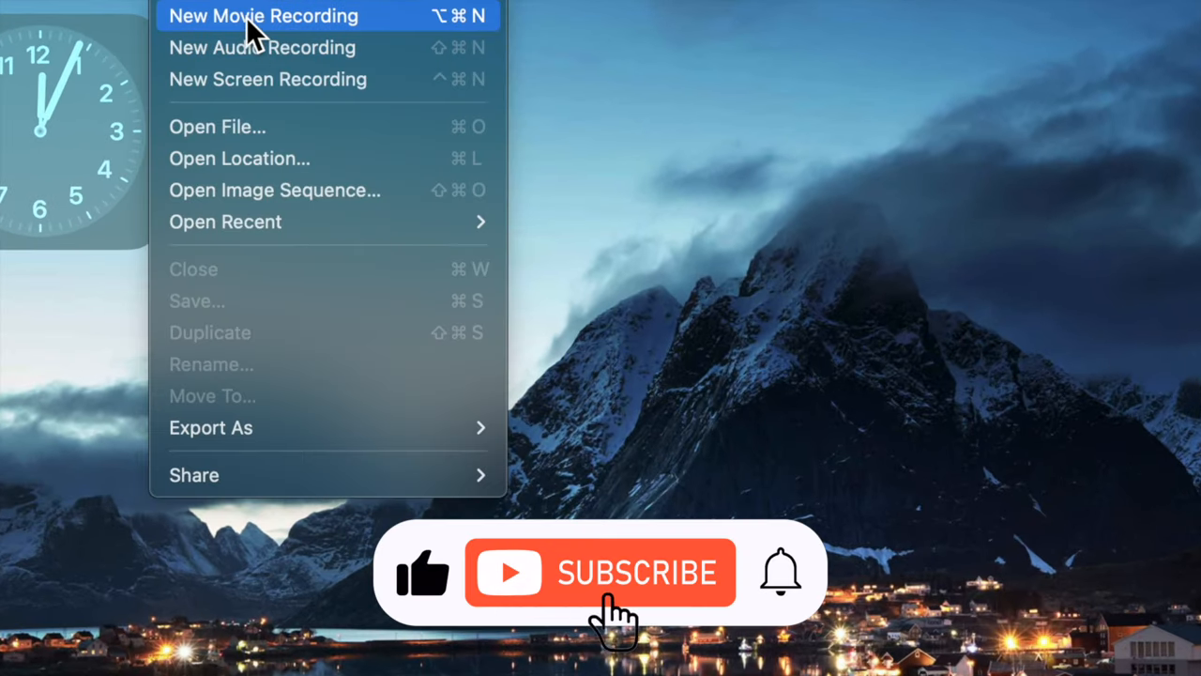
{"action": "mouse_move", "coordinate": [267, 79]}
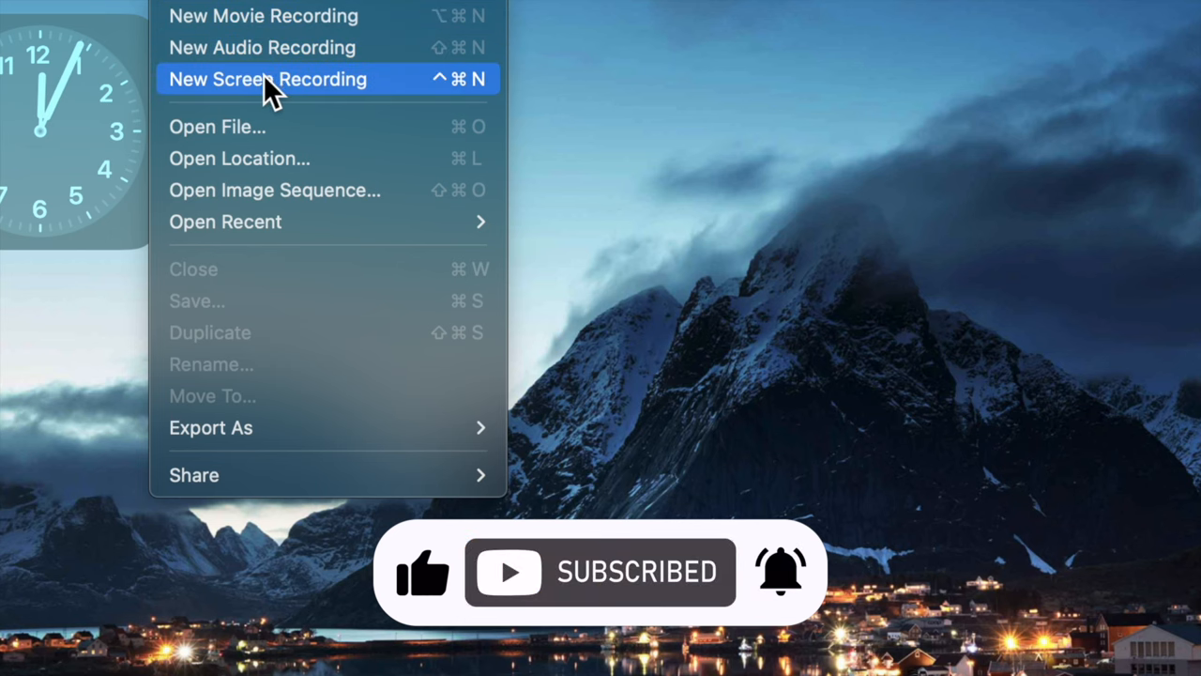
{"action": "mouse_move", "coordinate": [305, 113]}
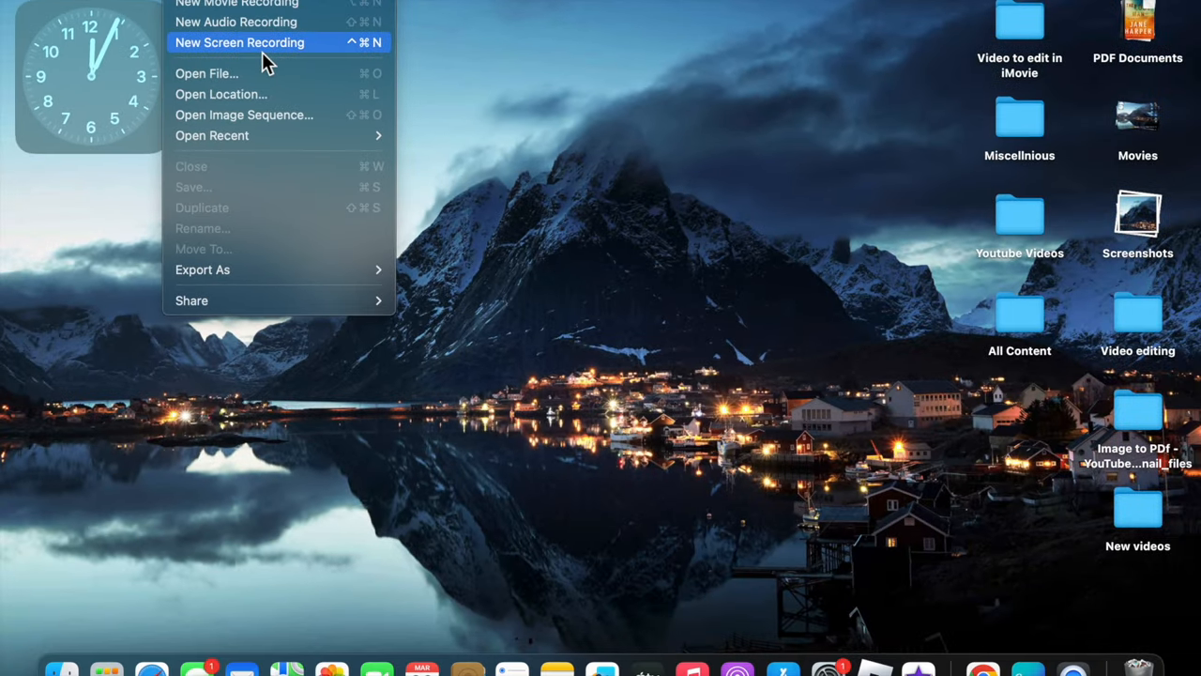
{"action": "mouse_move", "coordinate": [286, 57]}
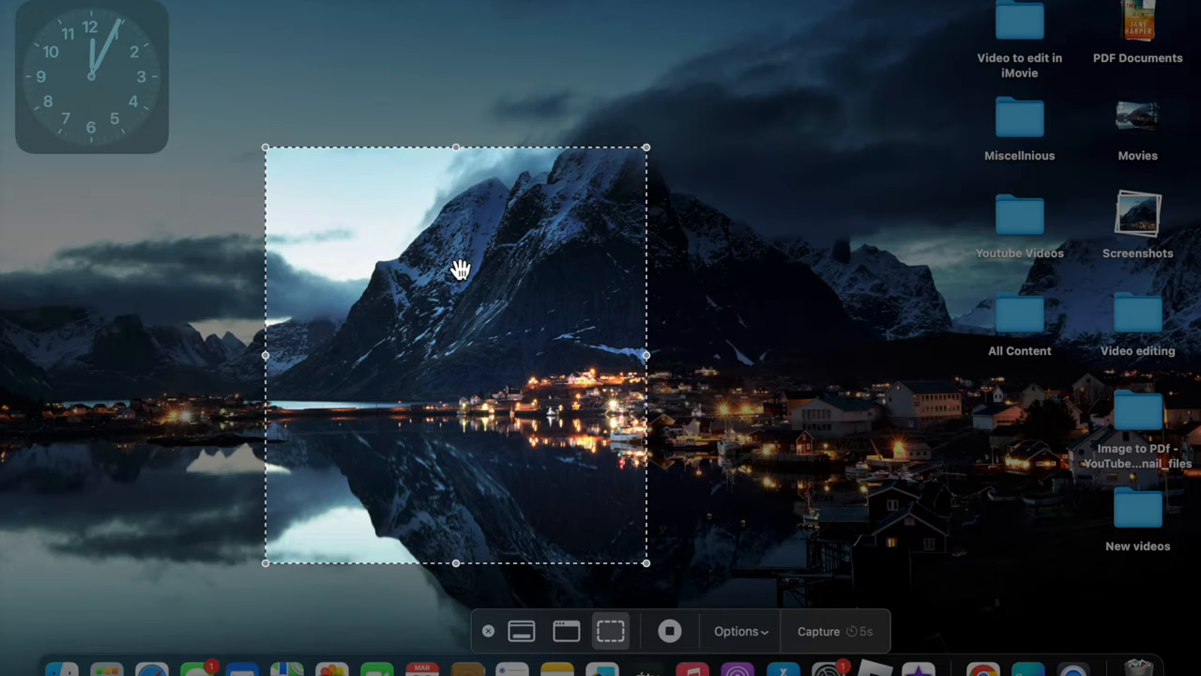
{"action": "mouse_move", "coordinate": [270, 150]}
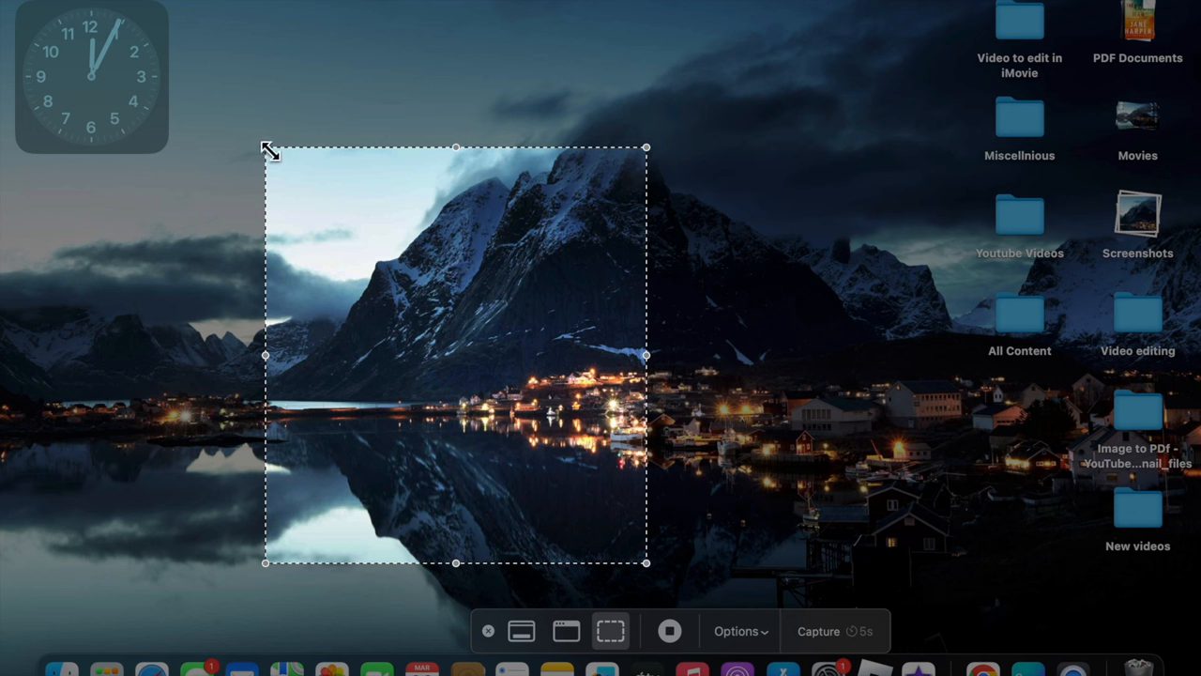
Resize the dashed capture region from its top-left corner to frame the mountain and reflection
{"action": "left_click_drag", "start_coordinate": [265, 147], "coordinate": [332, 220]}
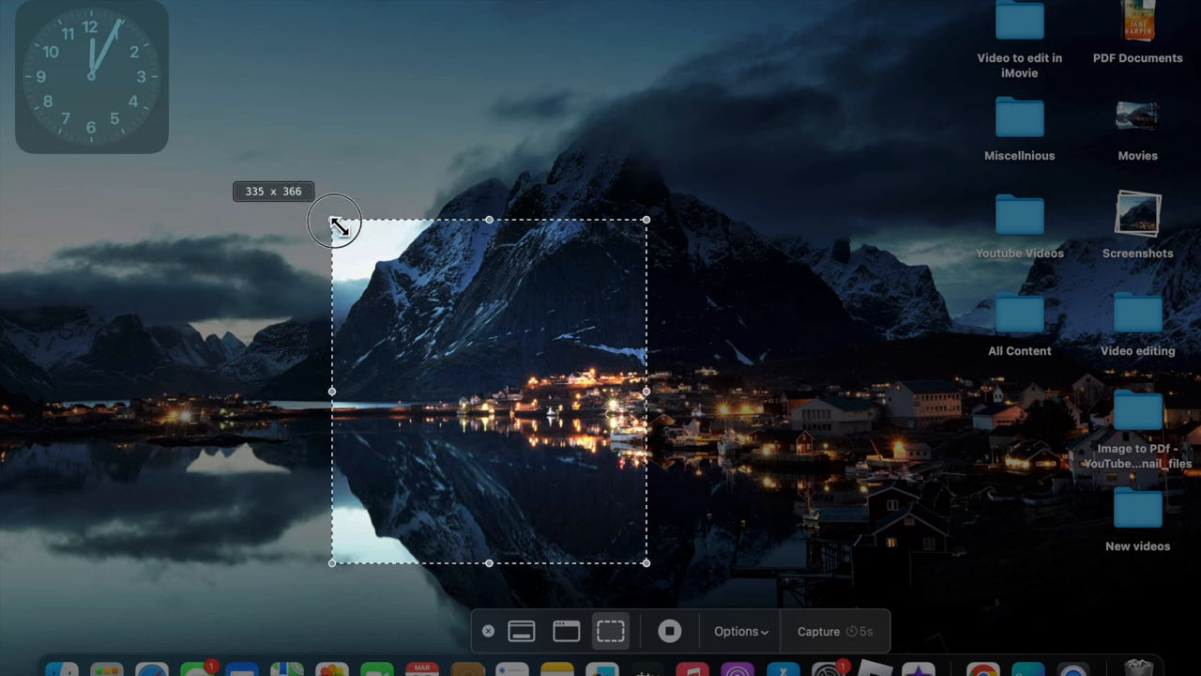
{"action": "left_click_drag", "start_coordinate": [333, 221], "coordinate": [246, 153]}
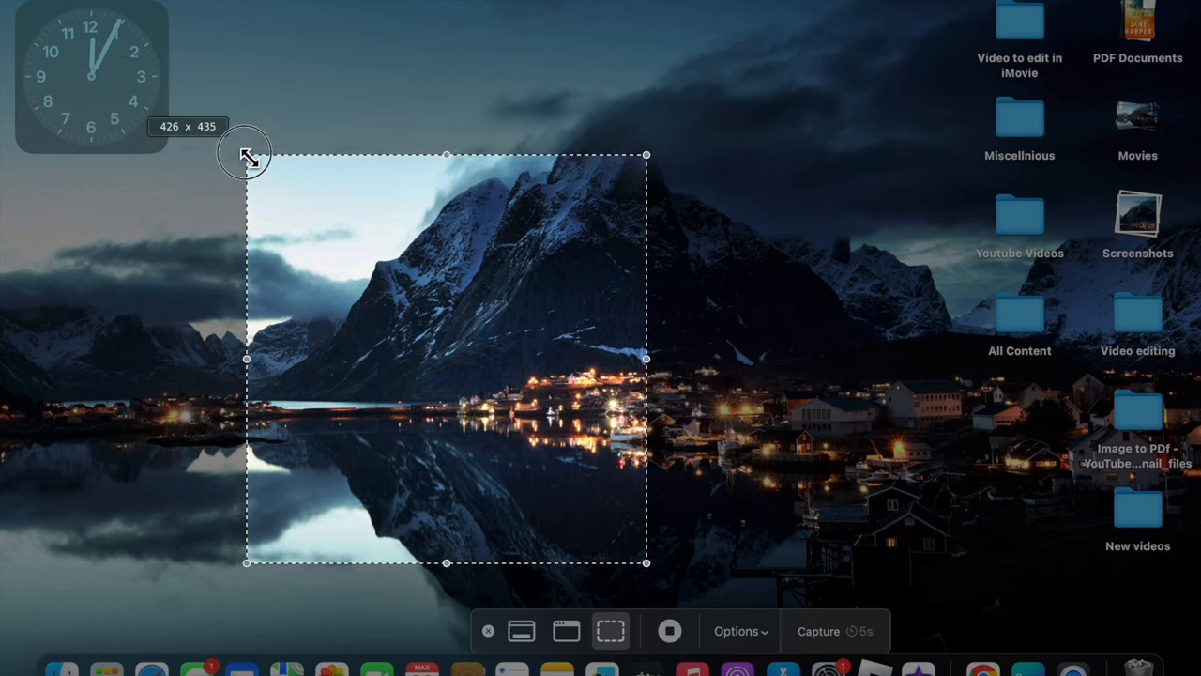
{"action": "left_click_drag", "start_coordinate": [246, 155], "coordinate": [275, 205]}
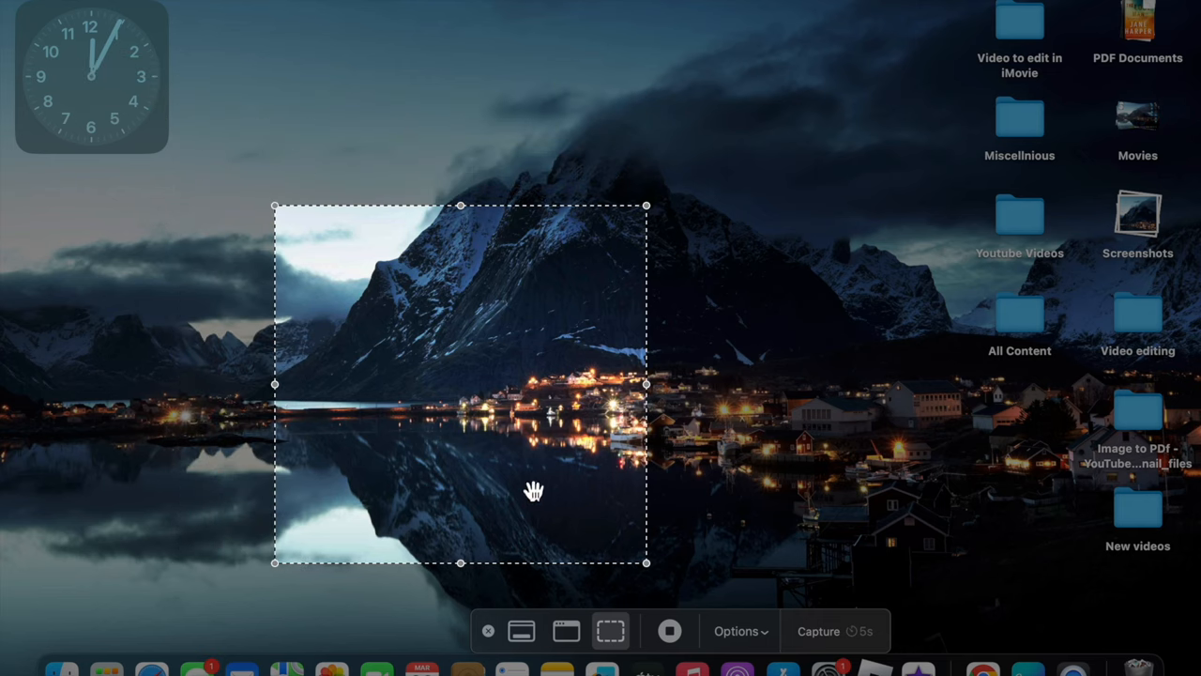
{"action": "mouse_move", "coordinate": [566, 631]}
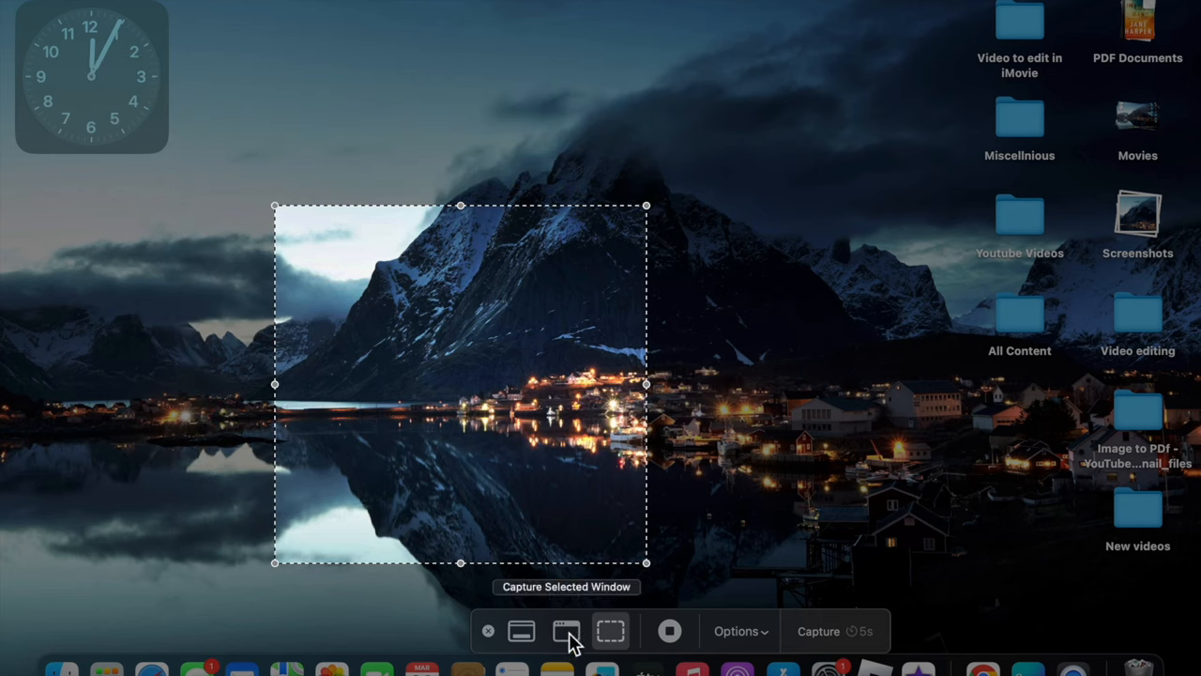
Switch the capture mode from selected window to entire screen
{"action": "left_click", "coordinate": [566, 631]}
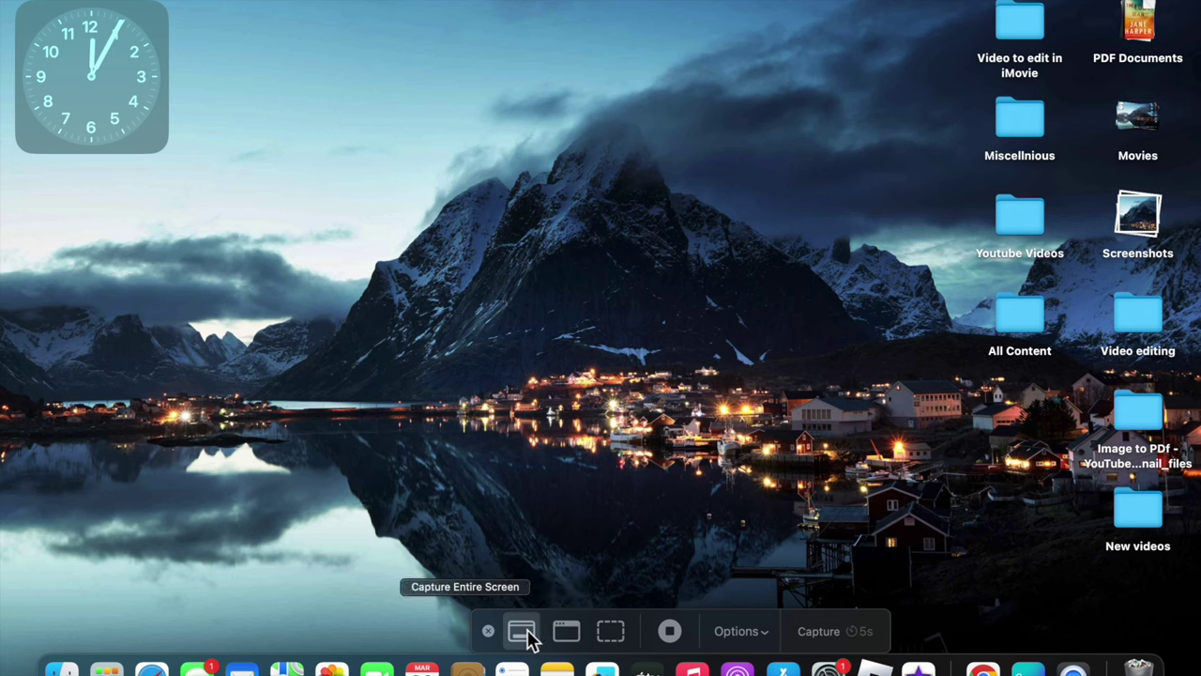
{"action": "left_click", "coordinate": [522, 631]}
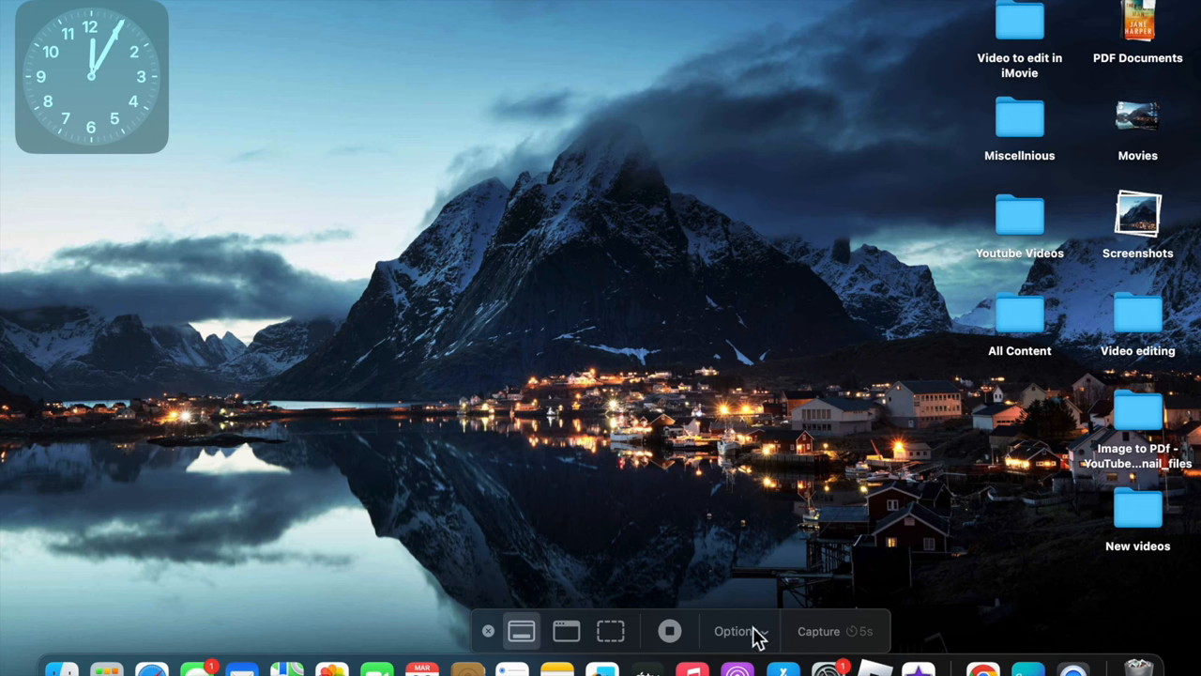
{"action": "mouse_move", "coordinate": [767, 646]}
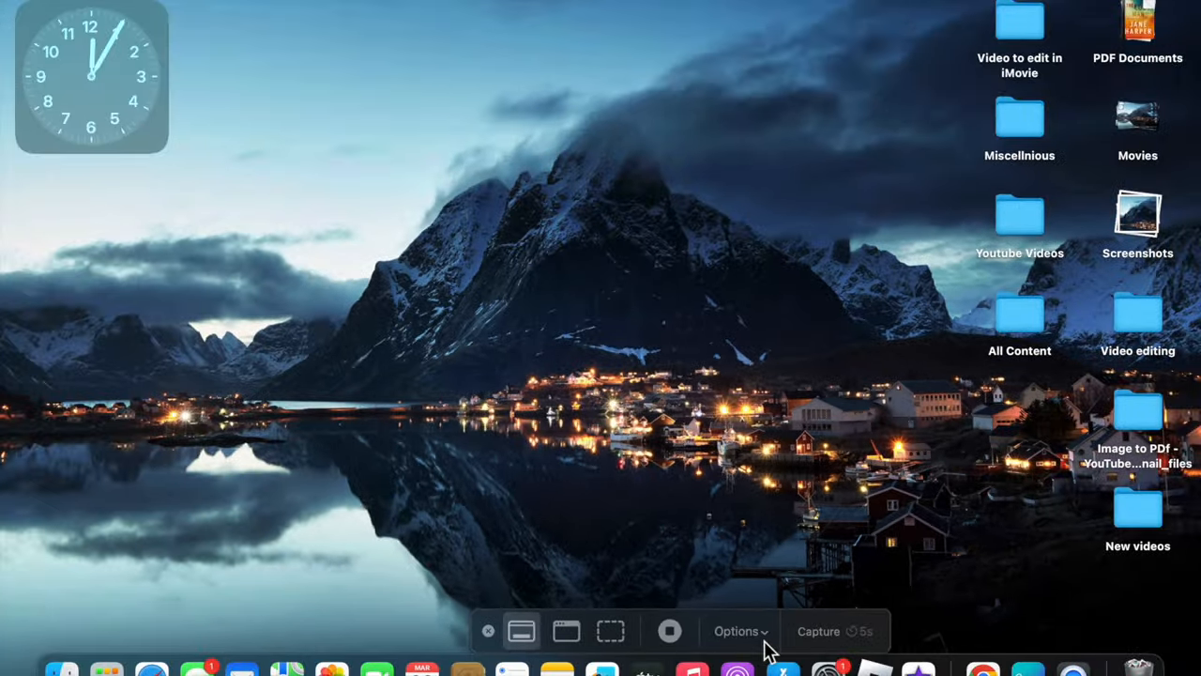
Show the toolbar's Options menu with Save to, Timer and pointer settings
{"action": "left_click", "coordinate": [740, 631]}
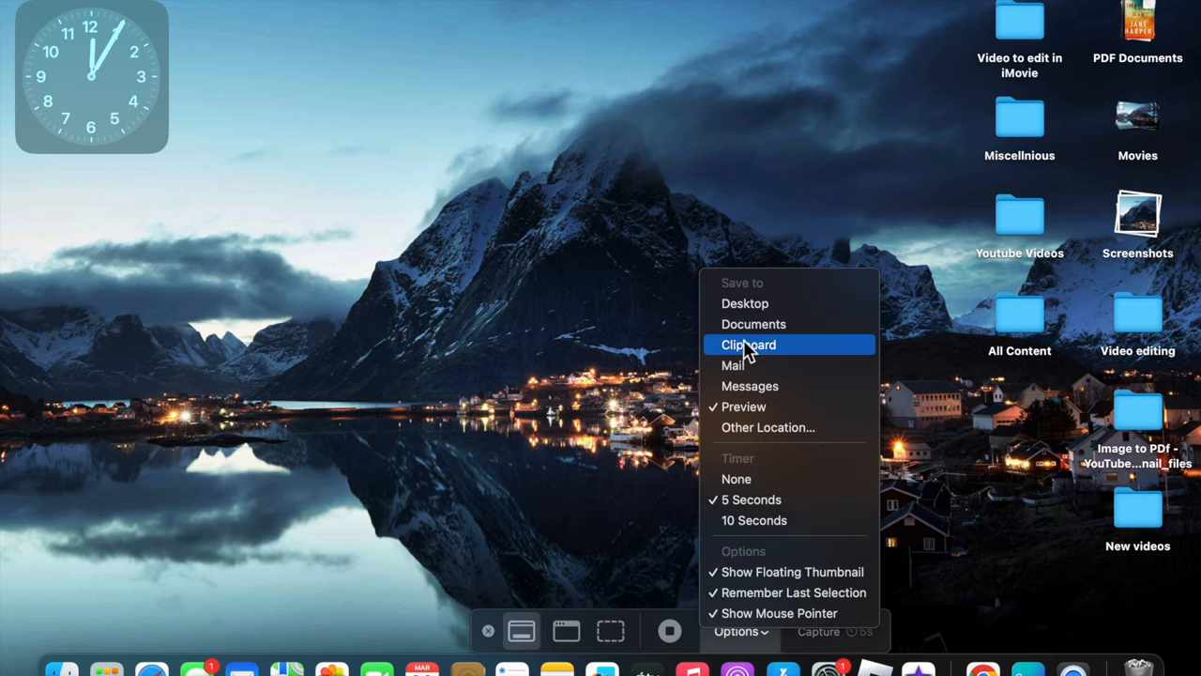
{"action": "mouse_move", "coordinate": [786, 291]}
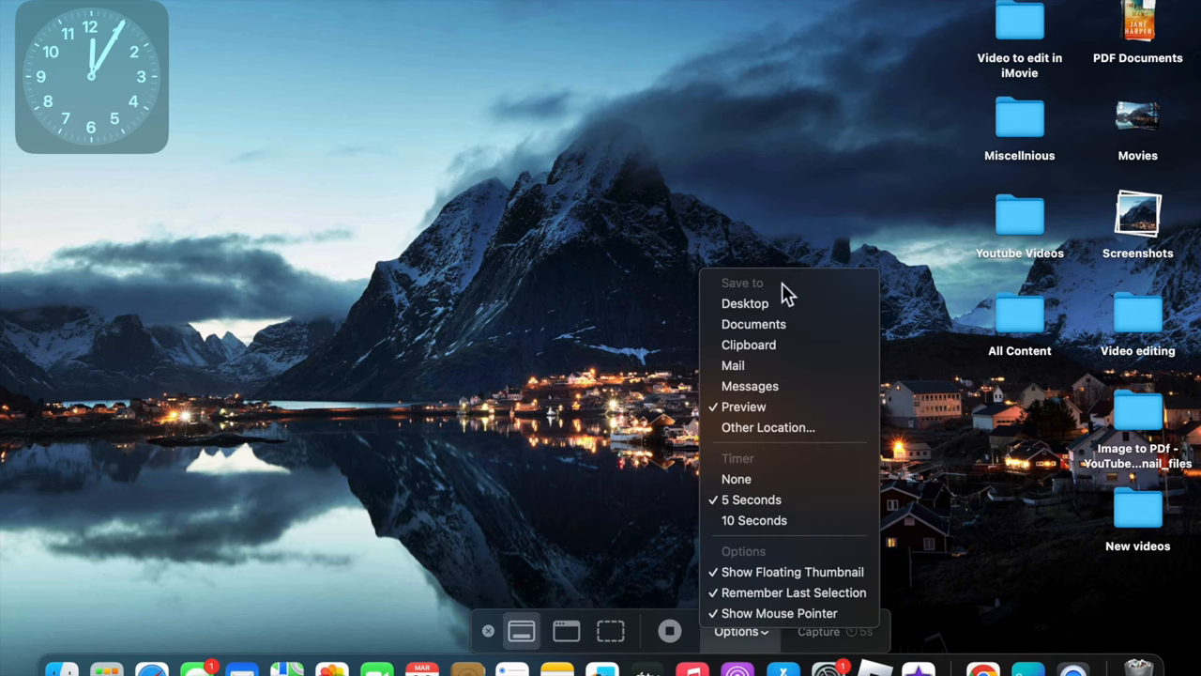
{"action": "mouse_move", "coordinate": [784, 323]}
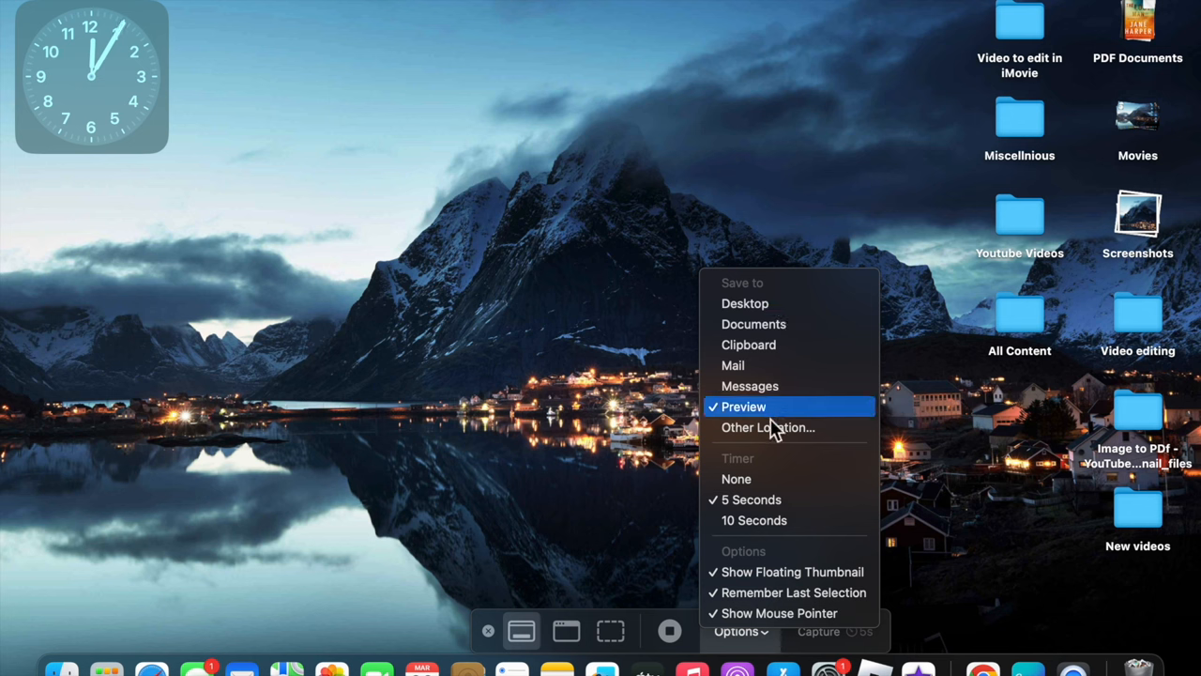
{"action": "mouse_move", "coordinate": [776, 462]}
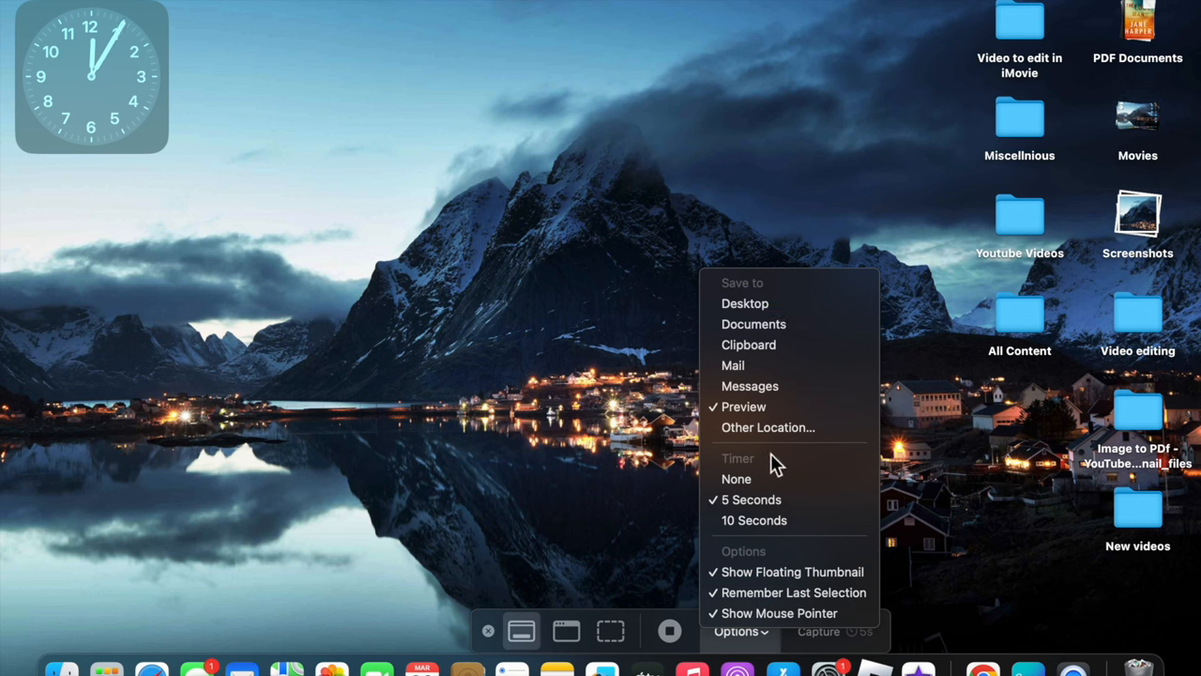
{"action": "mouse_move", "coordinate": [772, 478]}
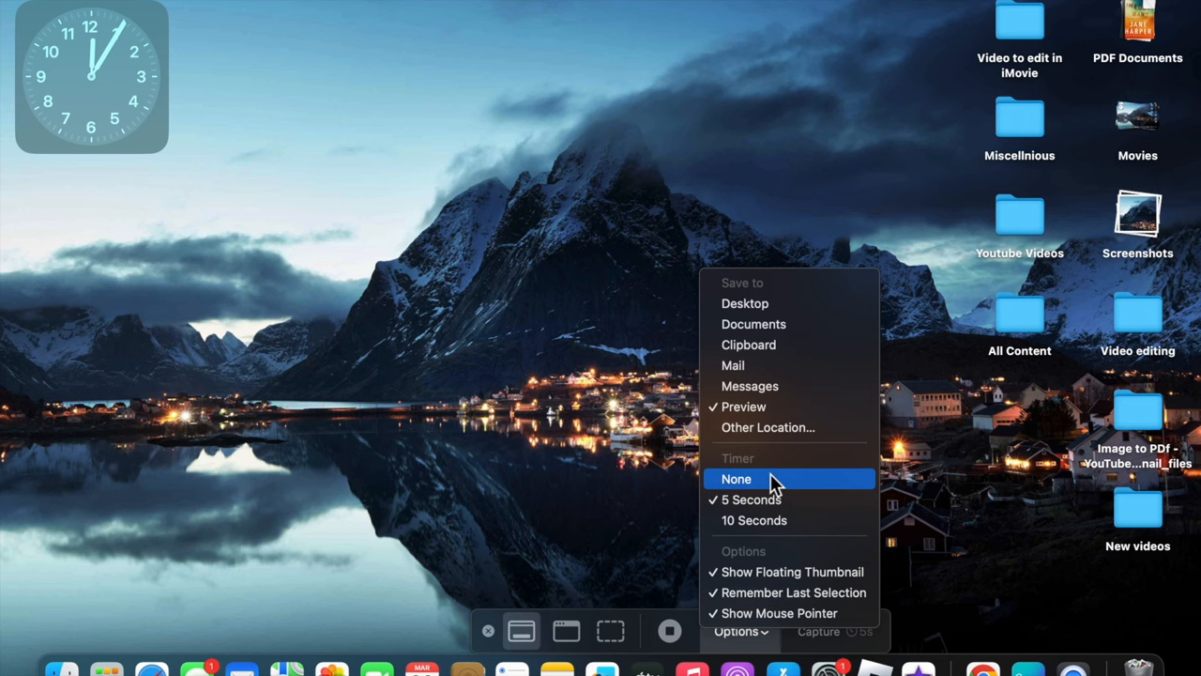
{"action": "mouse_move", "coordinate": [767, 520]}
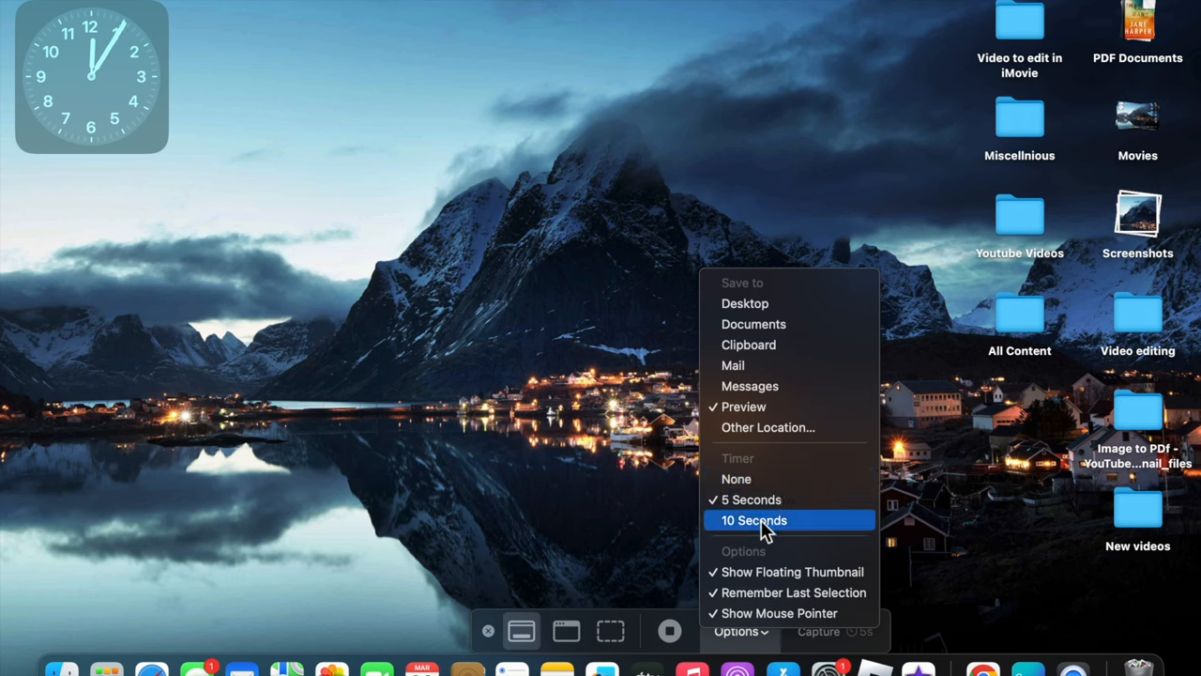
{"action": "mouse_move", "coordinate": [764, 572]}
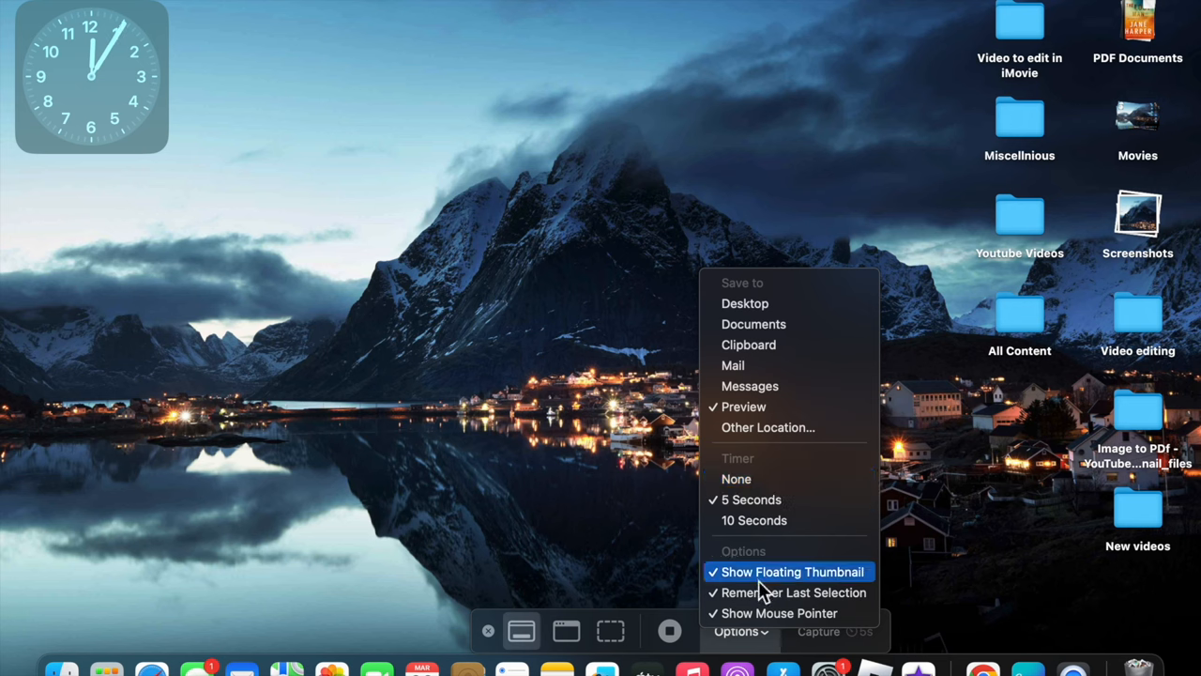
{"action": "mouse_move", "coordinate": [853, 599]}
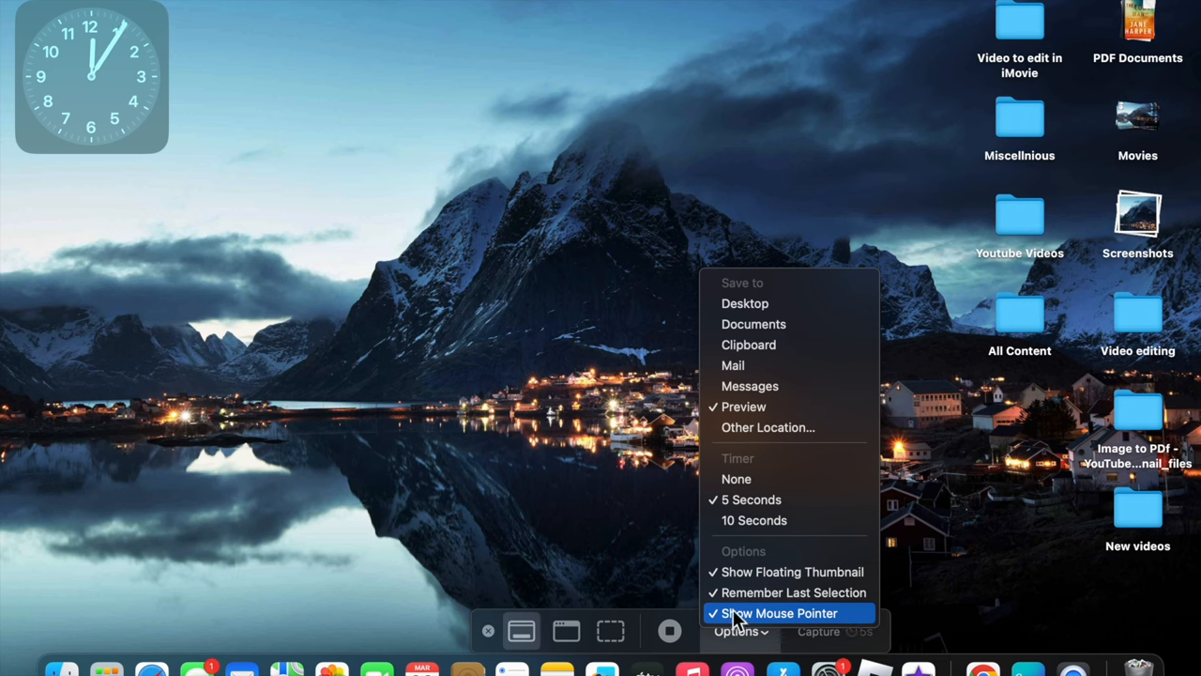
{"action": "mouse_move", "coordinate": [768, 445]}
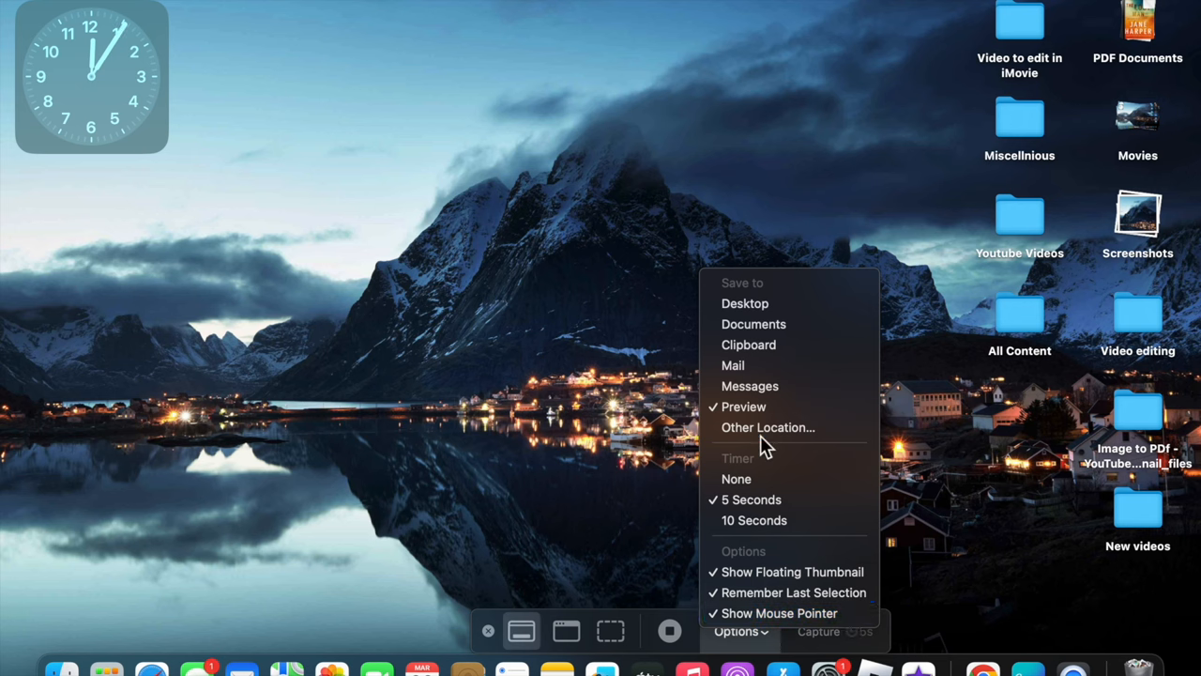
{"action": "mouse_move", "coordinate": [751, 304]}
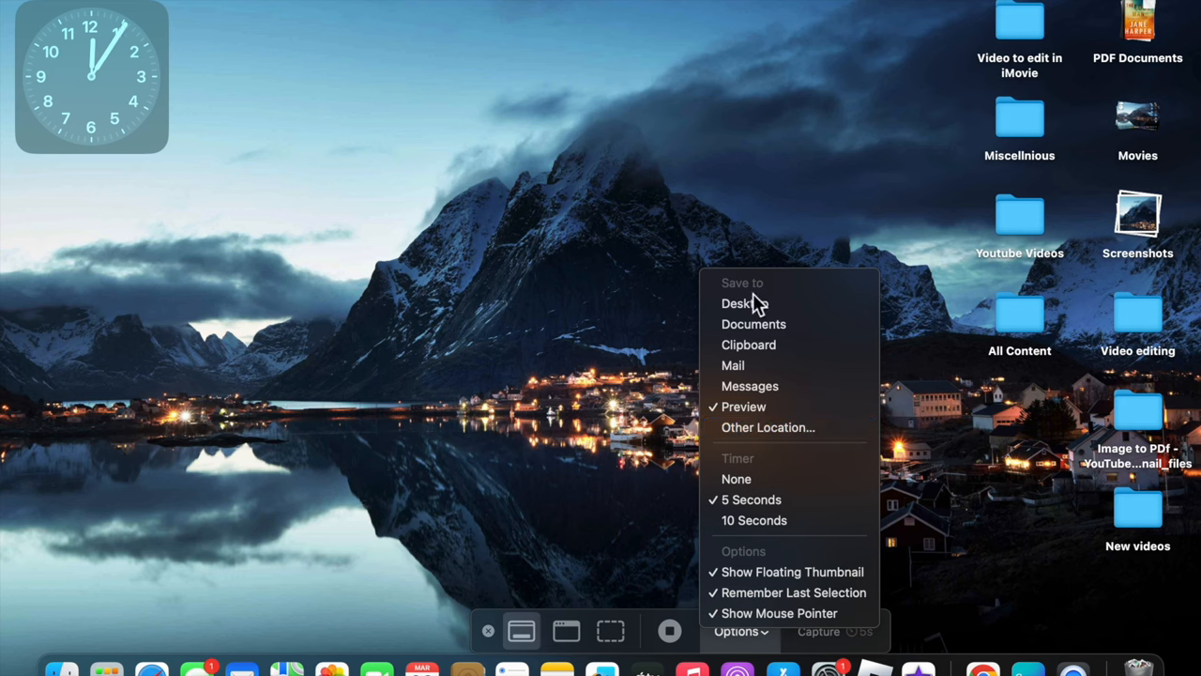